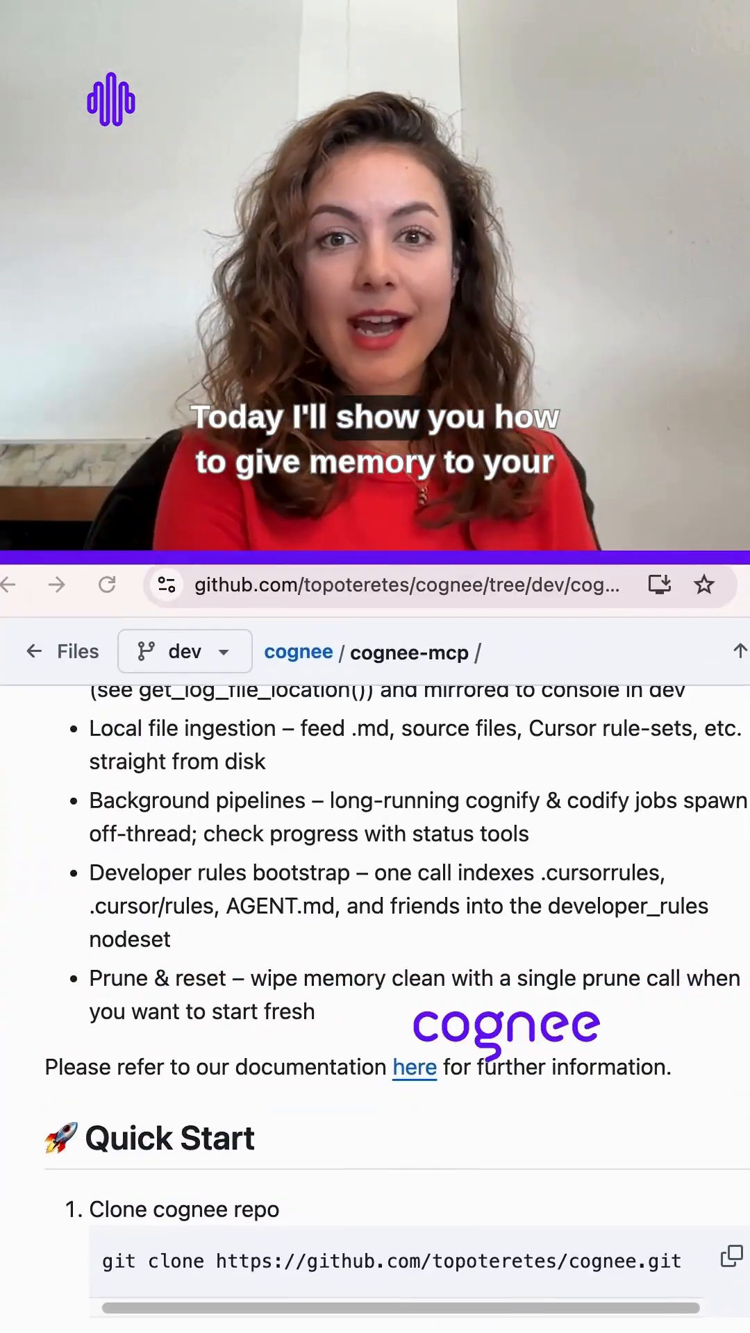
Step: Review the MCP settings in Tools & Integrations showing the cognee server with 7 tools enabled
{"action": "scroll", "scroll_direction": "up", "scroll_amount": 3}
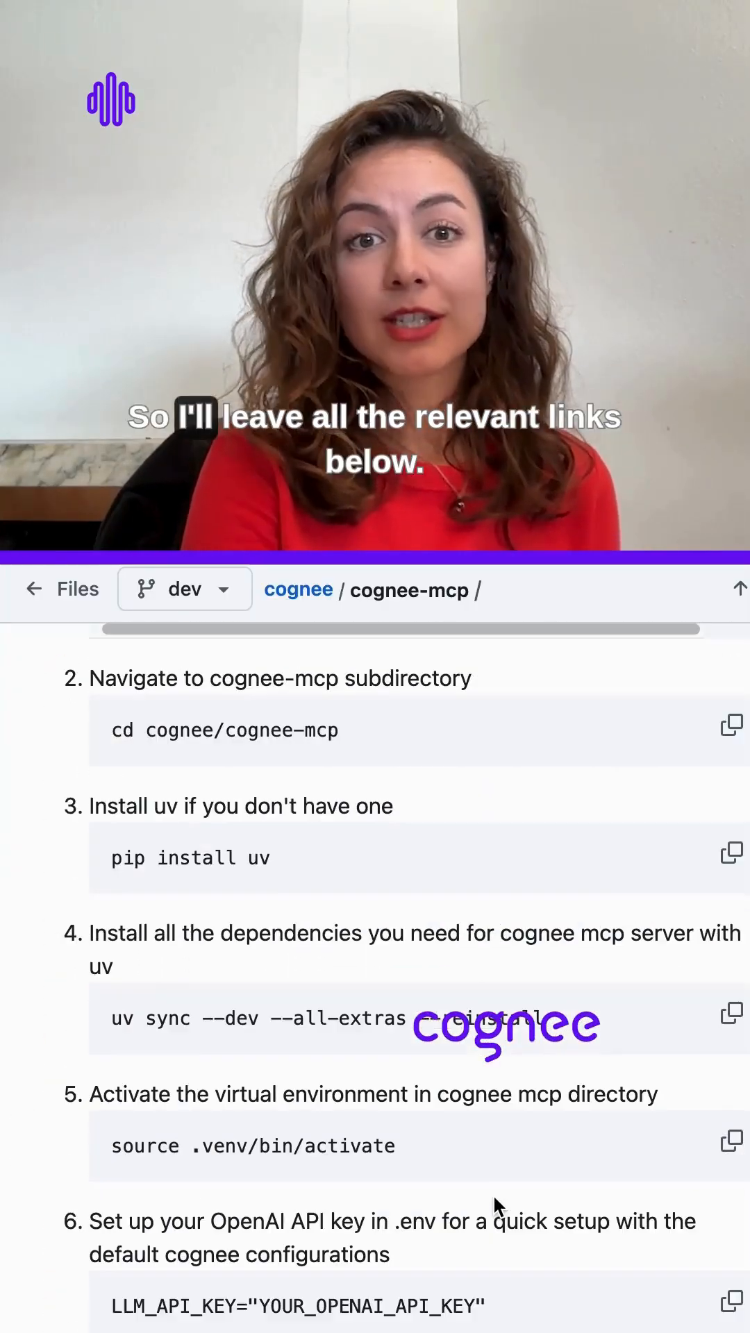
{"action": "scroll", "scroll_direction": "down", "scroll_amount": 3}
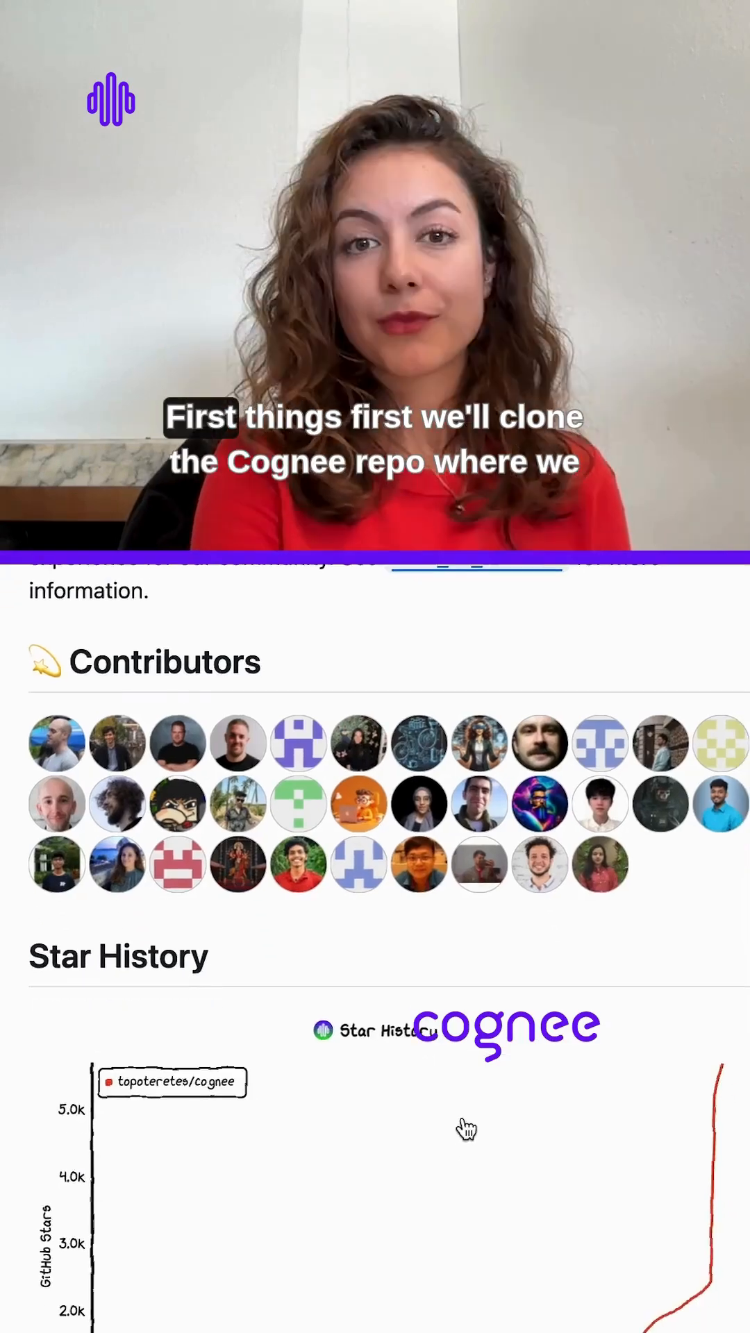
{"action": "scroll", "scroll_direction": "up", "scroll_amount": 3}
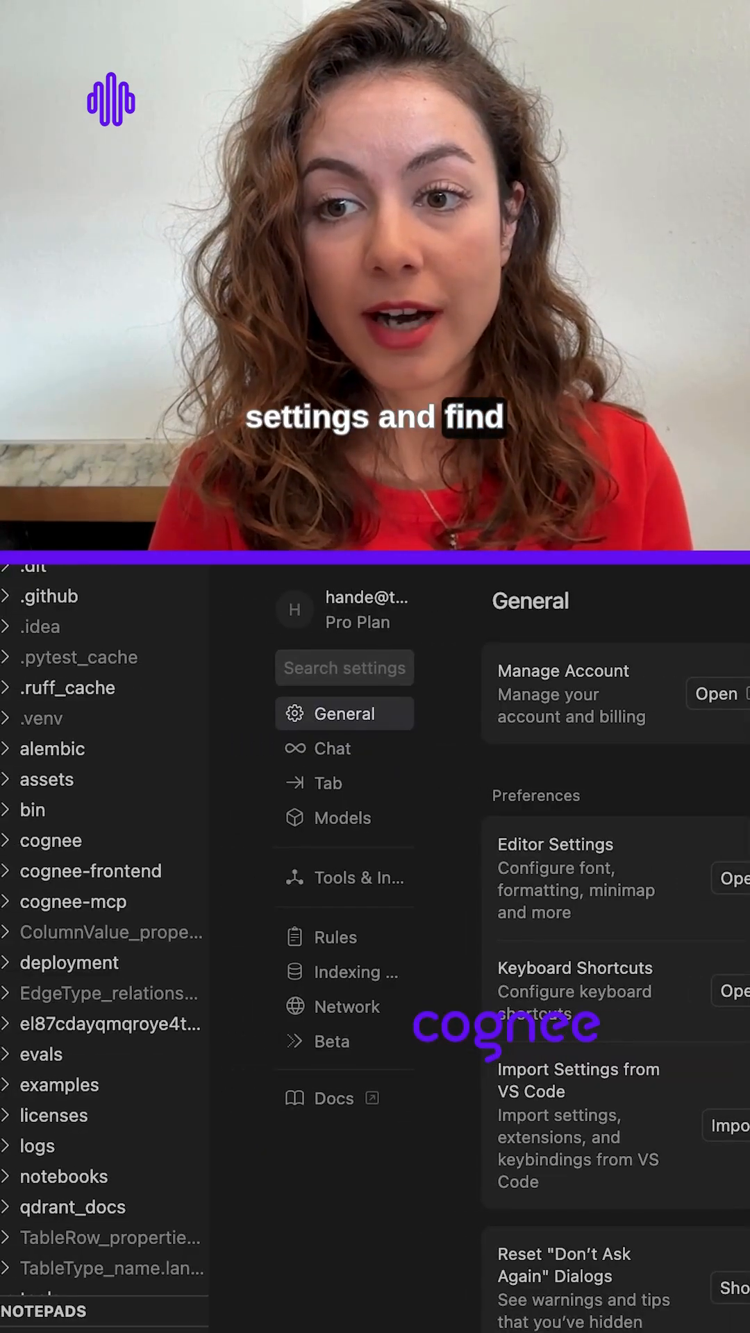
{"action": "left_click", "coordinate": [357, 877]}
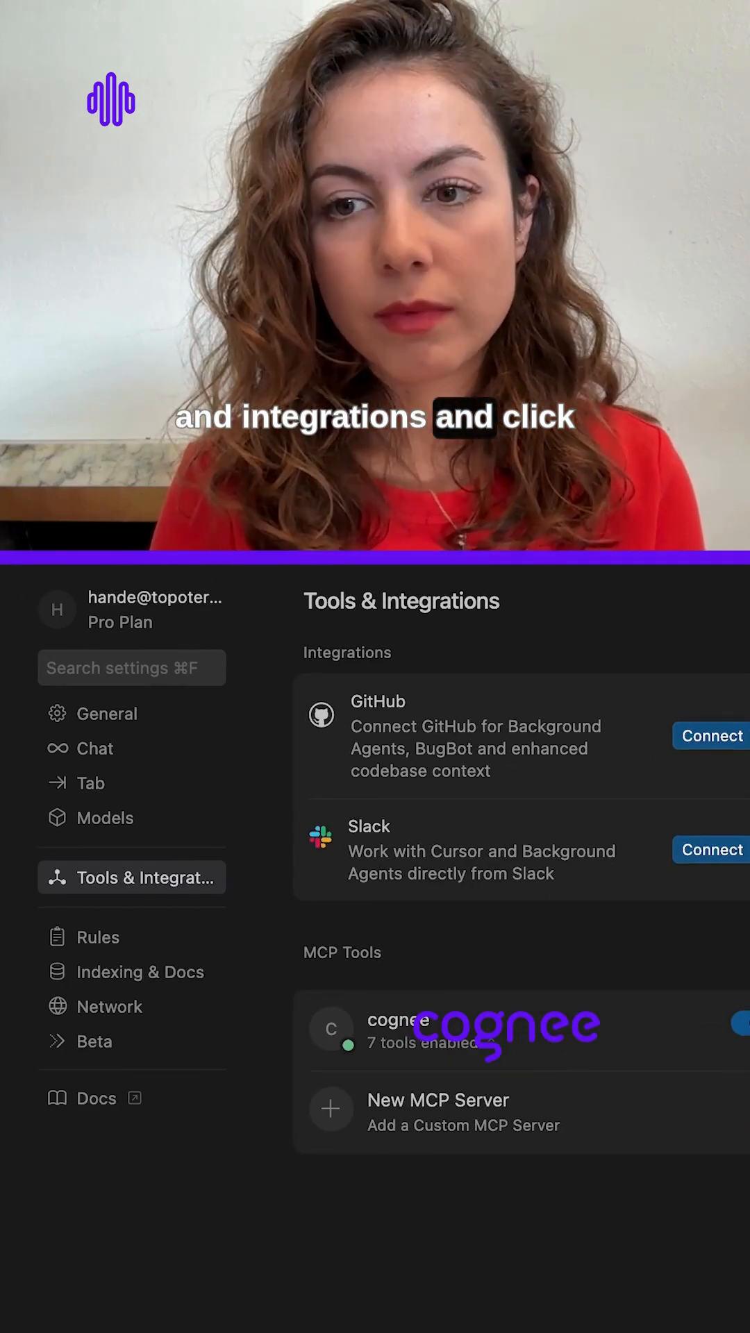
{"action": "scroll", "scroll_direction": "down", "scroll_amount": 3}
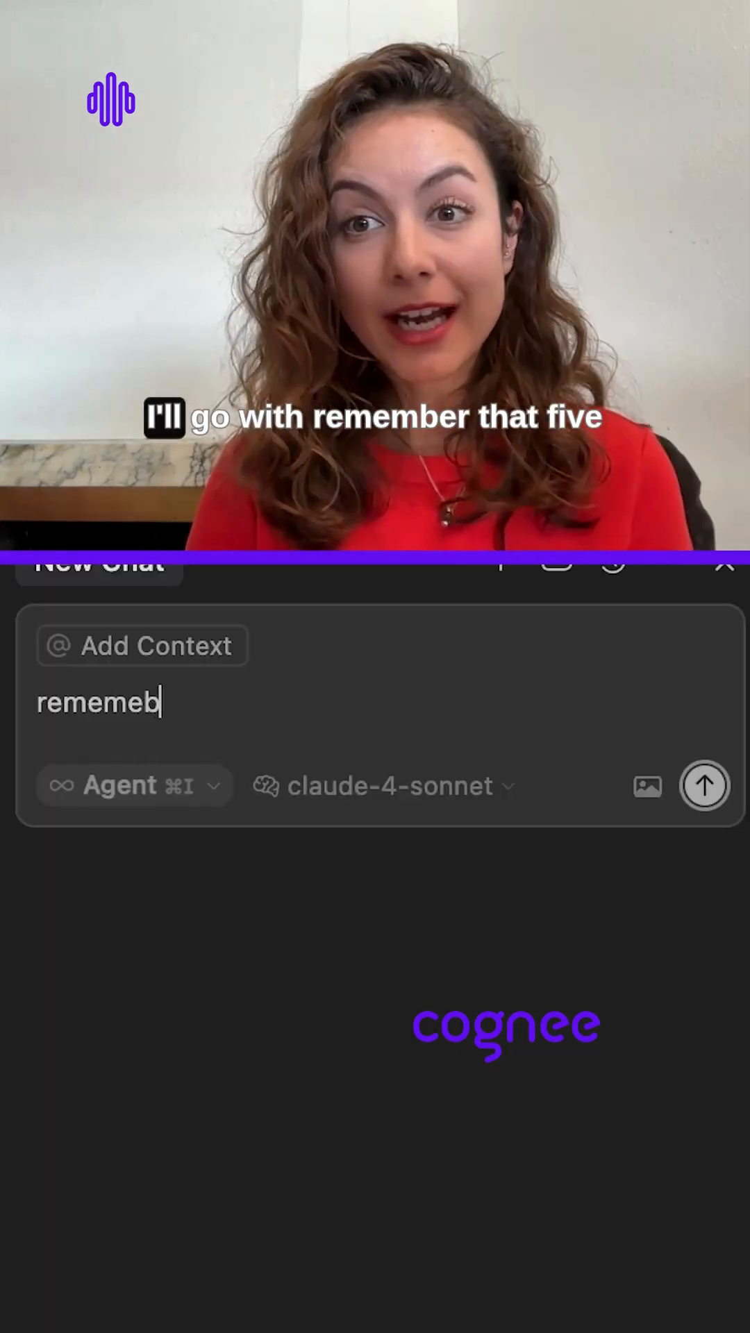
Step: Send the agent 'remember that 5 people will work on this project'
{"action": "type", "text": "remember that"}
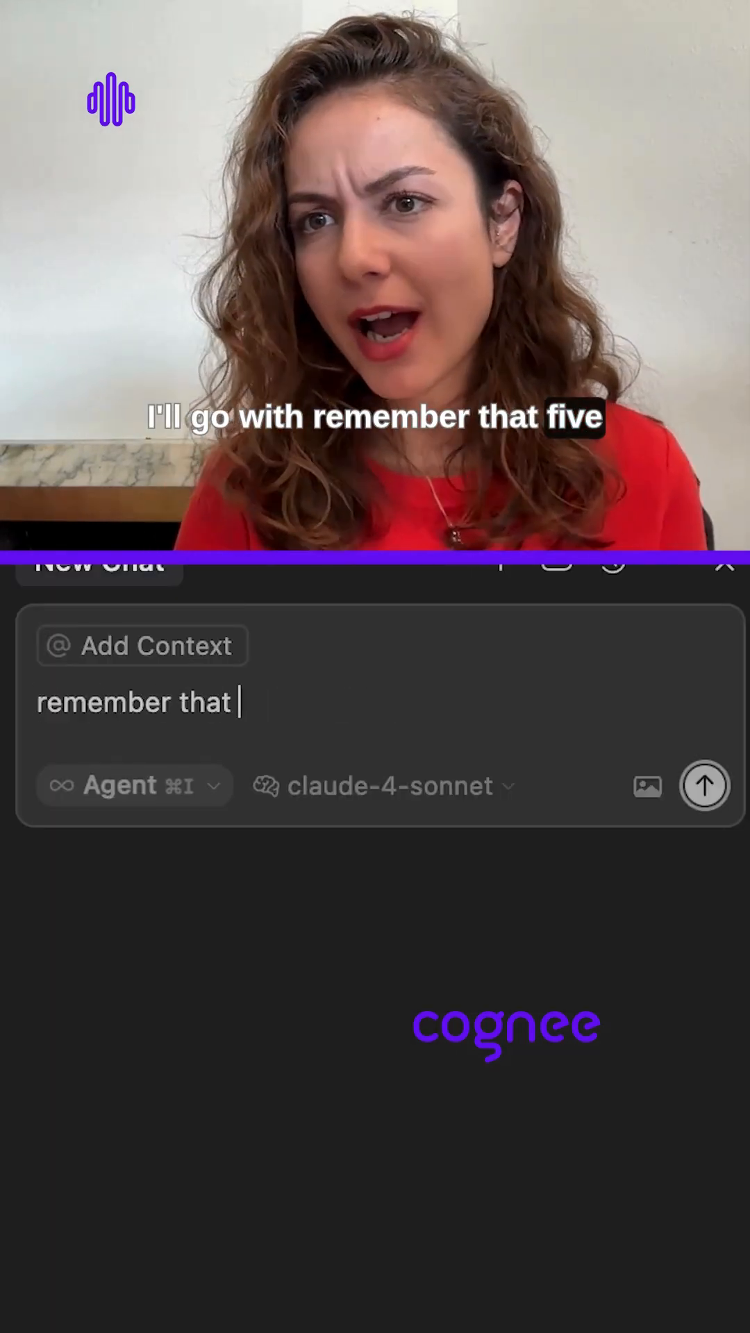
{"action": "type", "text": "5 people will work on this"}
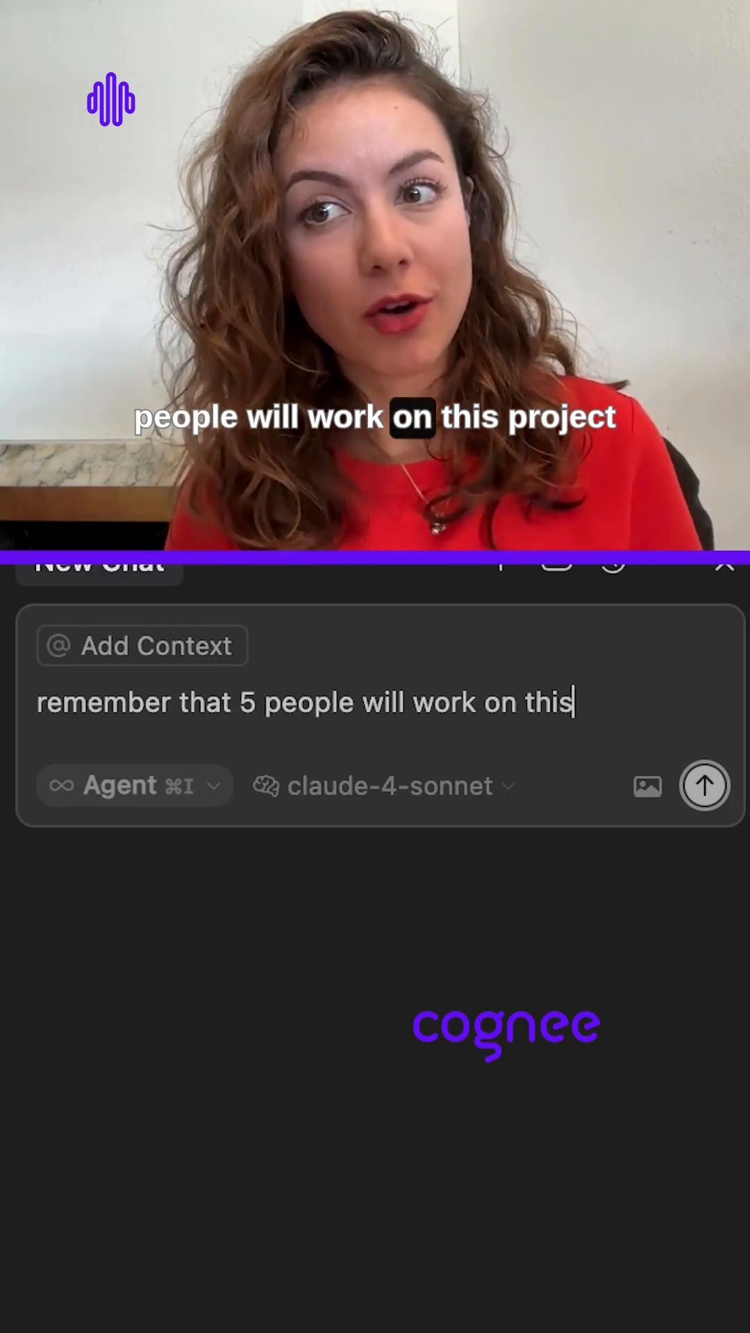
{"action": "type", "text": "project"}
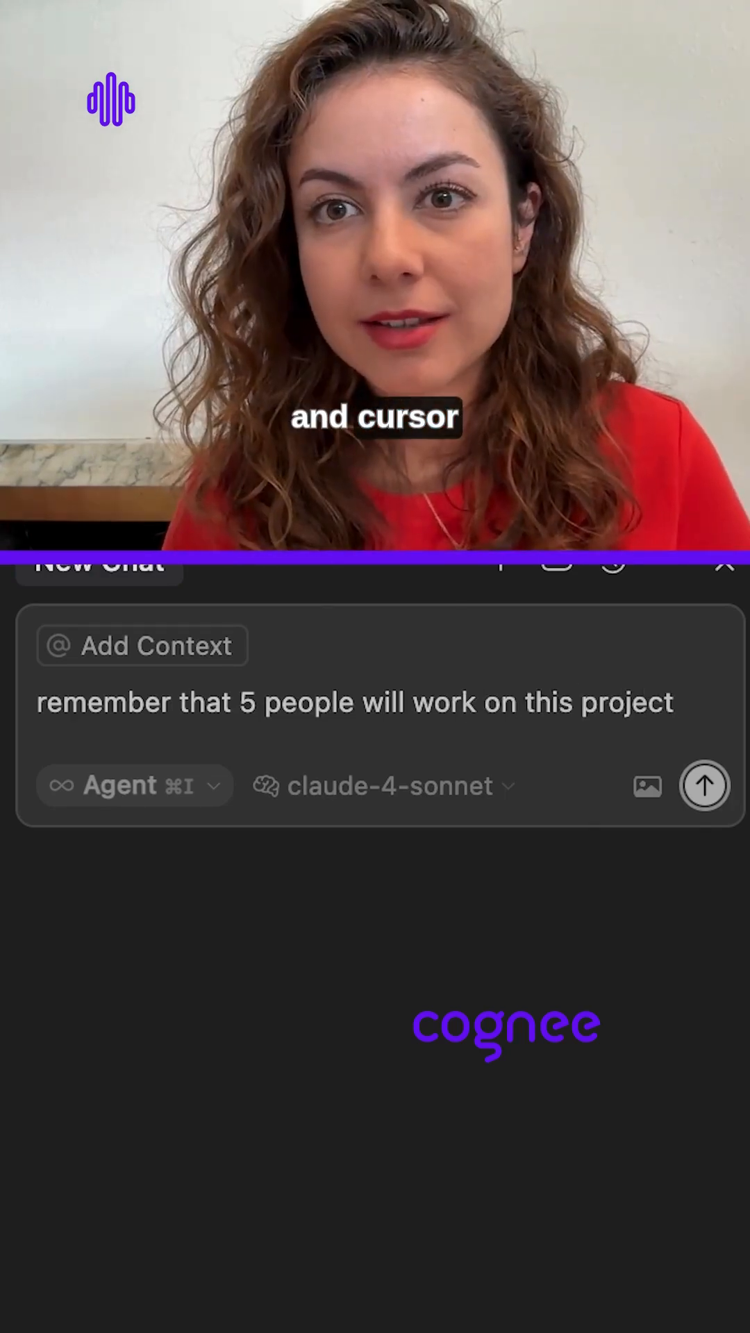
{"action": "left_click", "coordinate": [704, 786]}
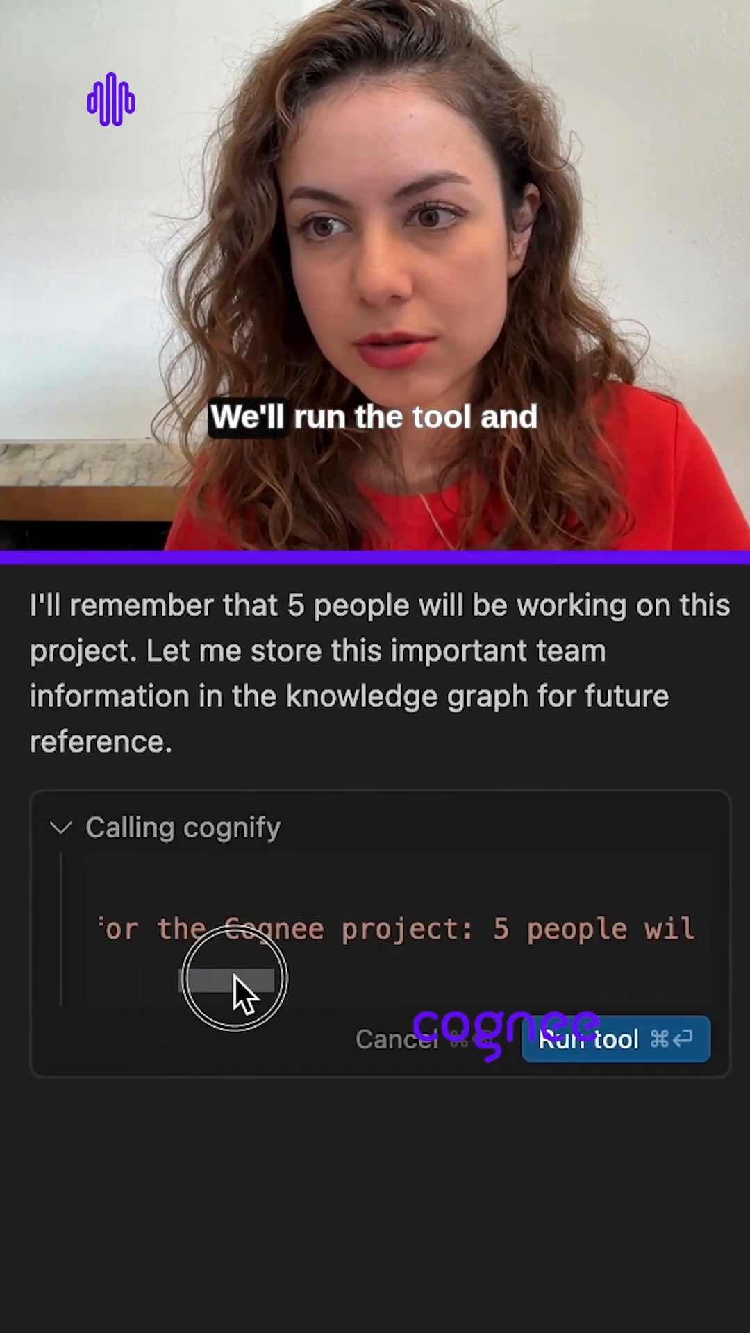
Step: Approve the cognify tool call so the team-size fact is stored in the knowledge graph
{"action": "left_click", "coordinate": [615, 1038]}
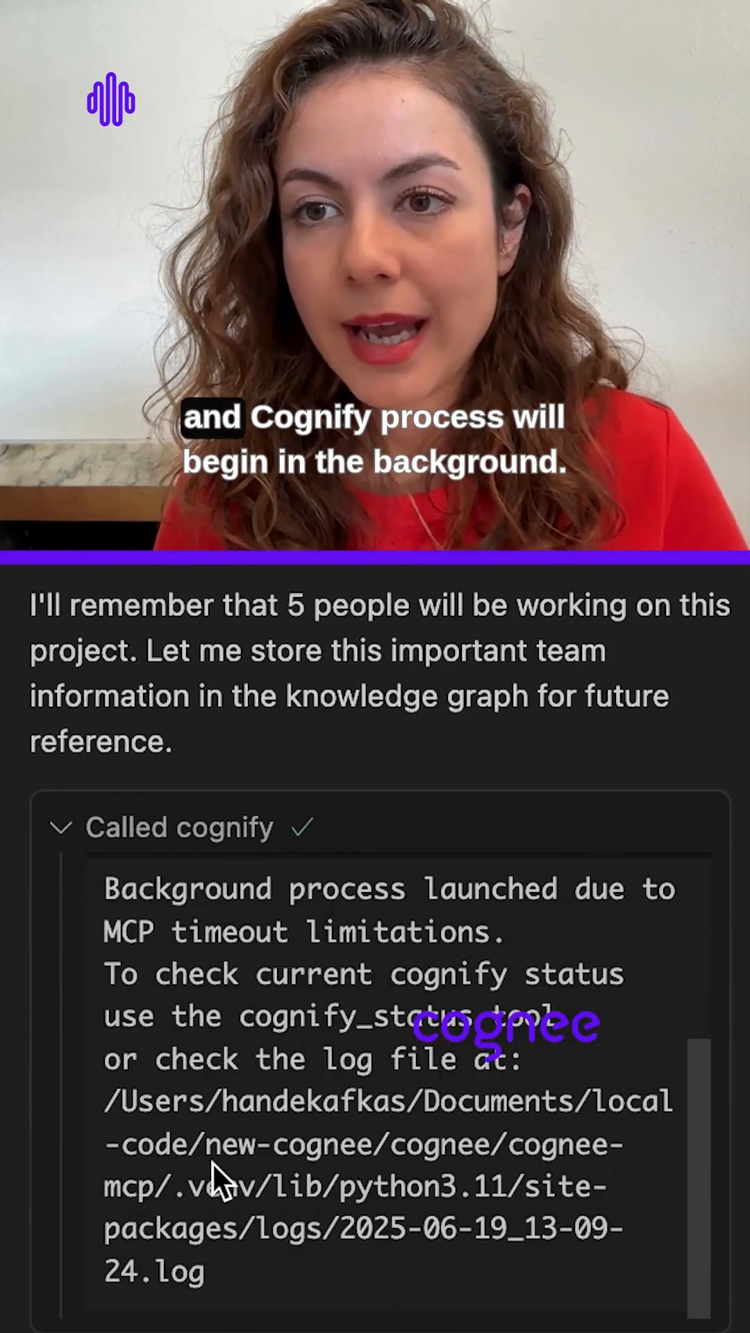
{"action": "scroll", "scroll_direction": "down", "scroll_amount": 3}
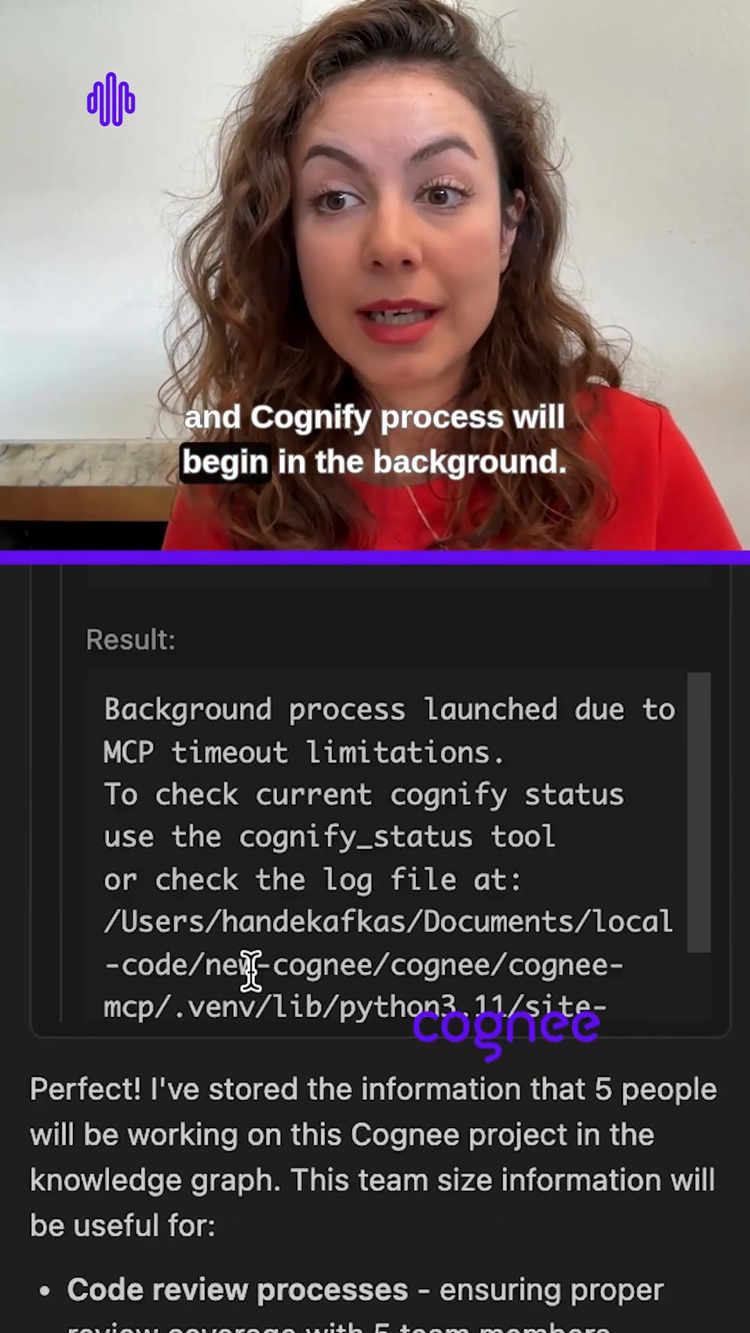
{"action": "scroll", "scroll_direction": "down", "scroll_amount": 3}
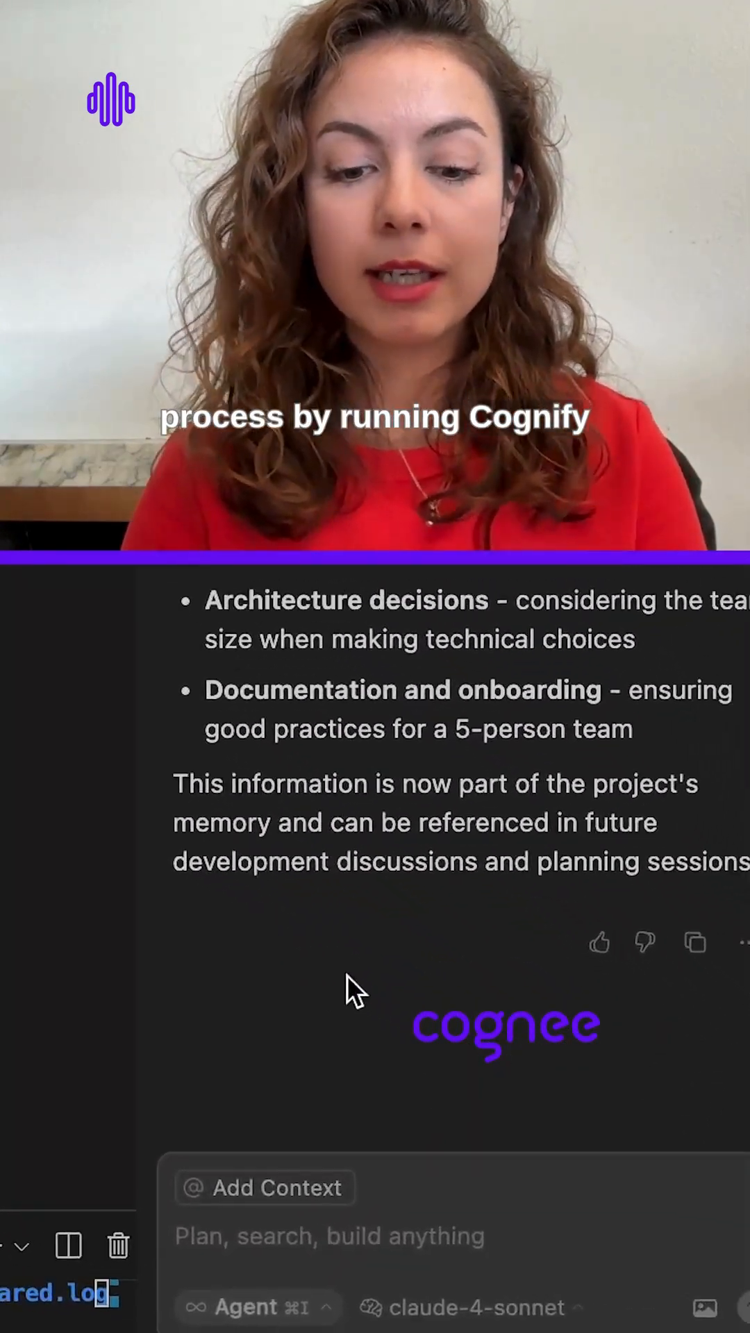
Step: Send a cognify status check request to the agent
{"action": "type", "text": "check cognig"}
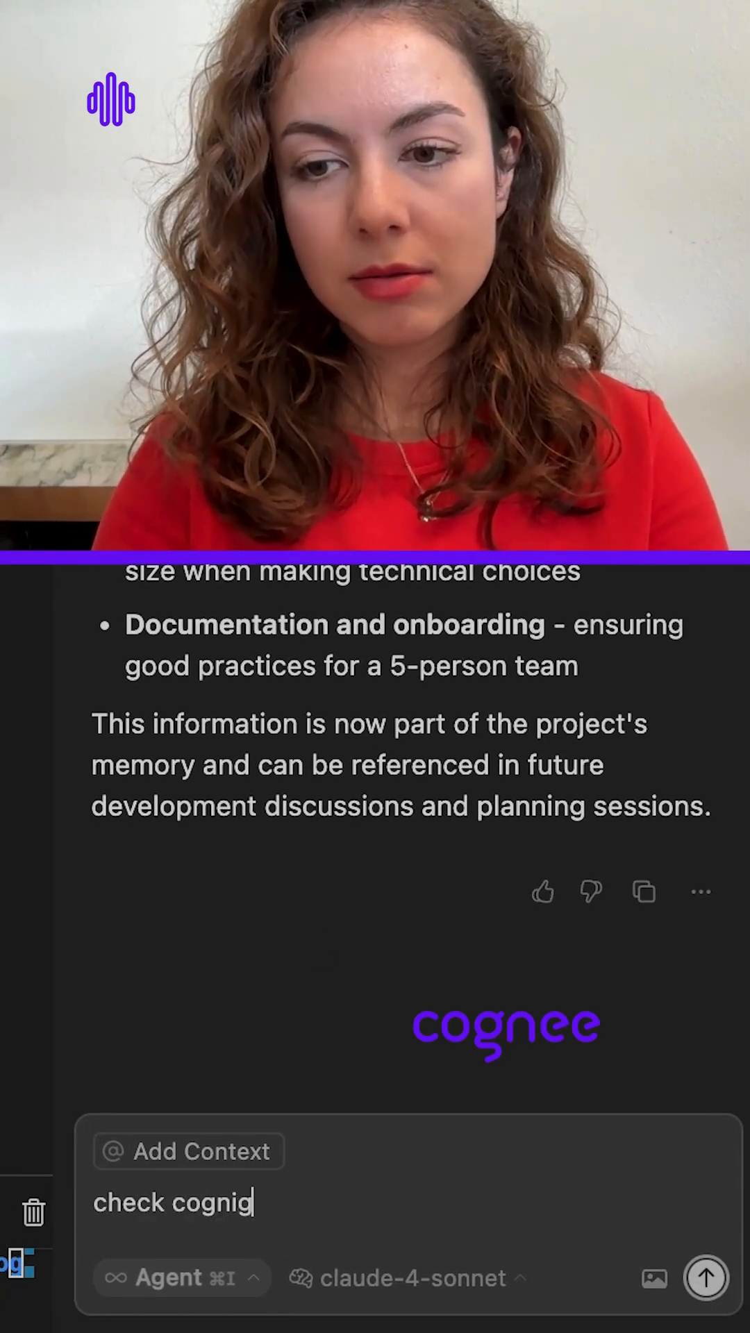
{"action": "left_click", "coordinate": [707, 1279]}
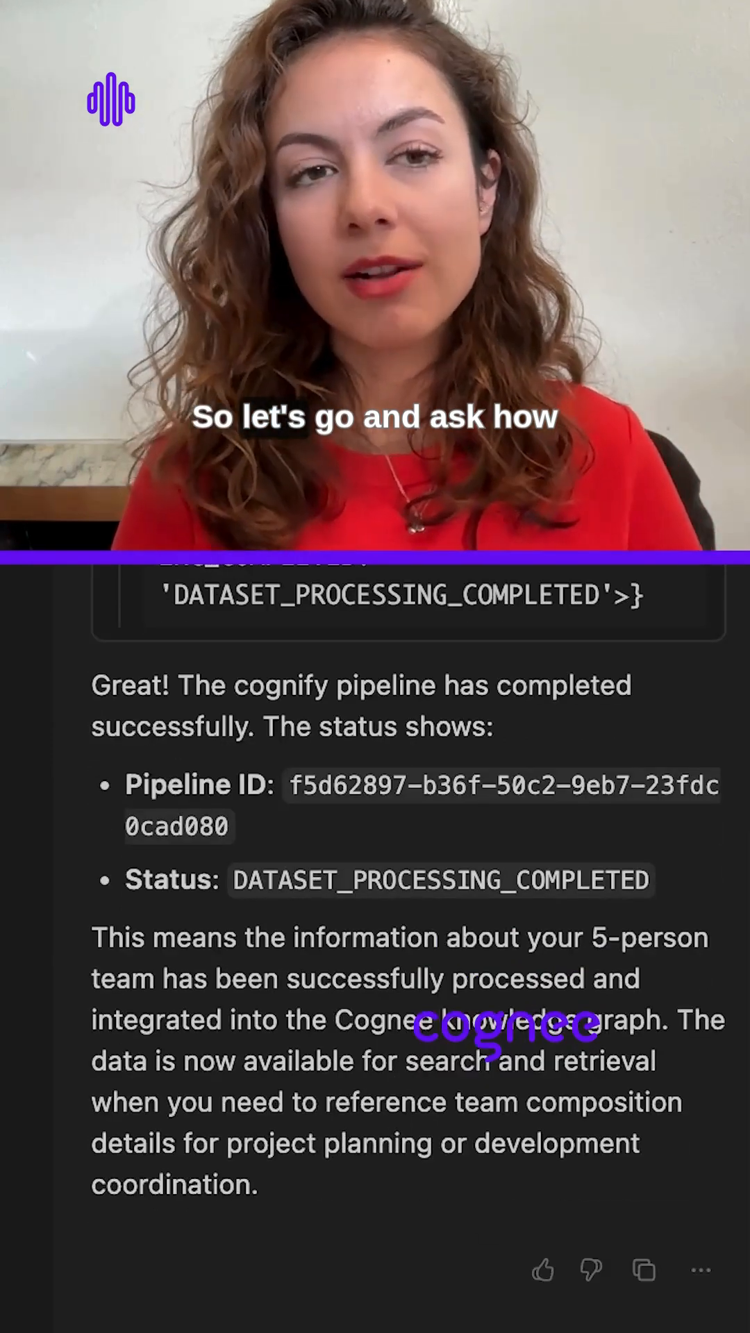
Step: Ask 'how many people will work on this project?' and get the graph-search answer of 5 people
{"action": "scroll", "scroll_direction": "down", "scroll_amount": 3}
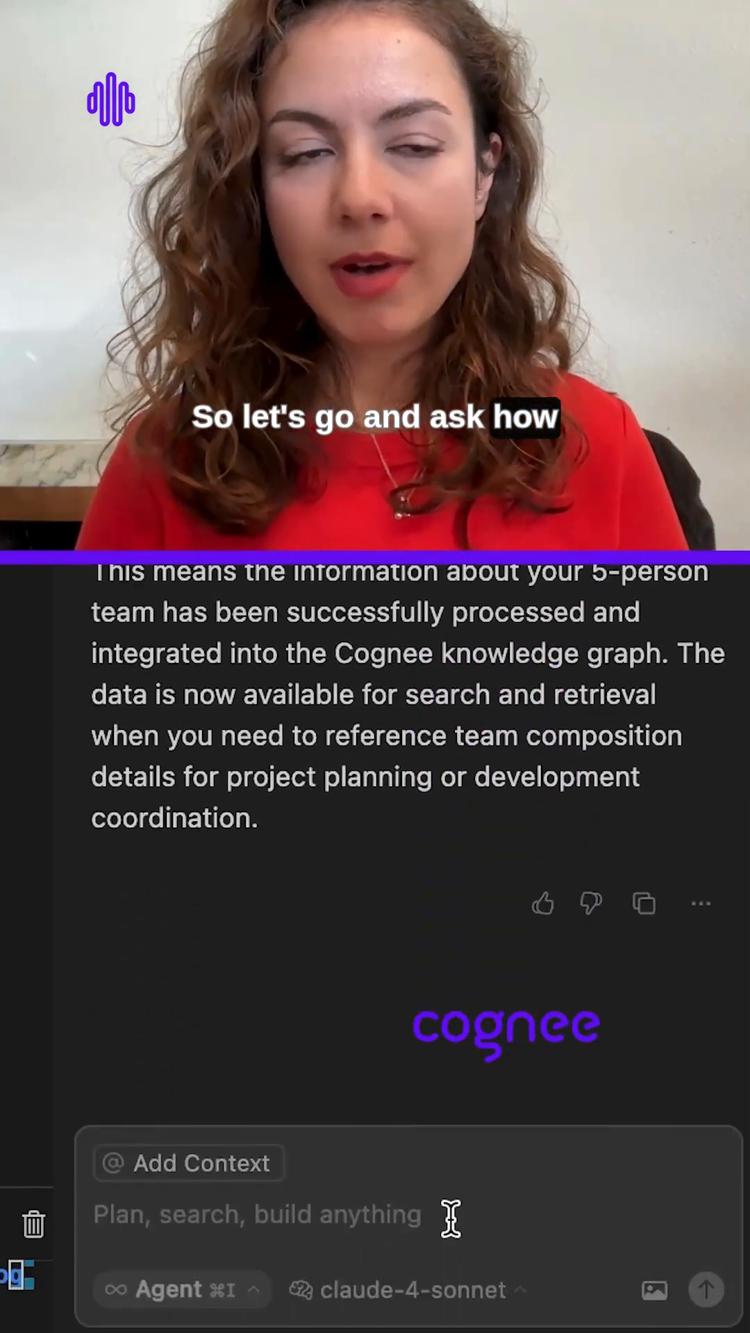
{"action": "type", "text": "how many people will work on this proh"}
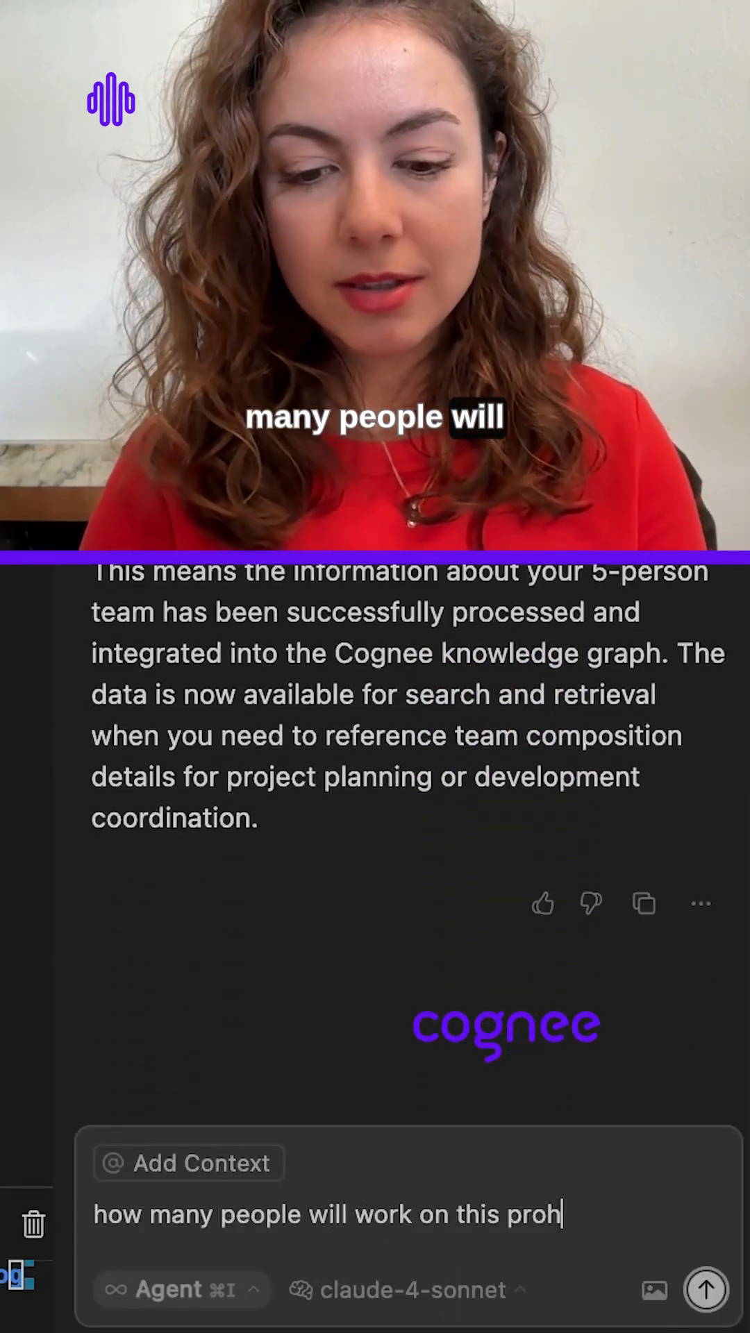
{"action": "left_click", "coordinate": [707, 1290]}
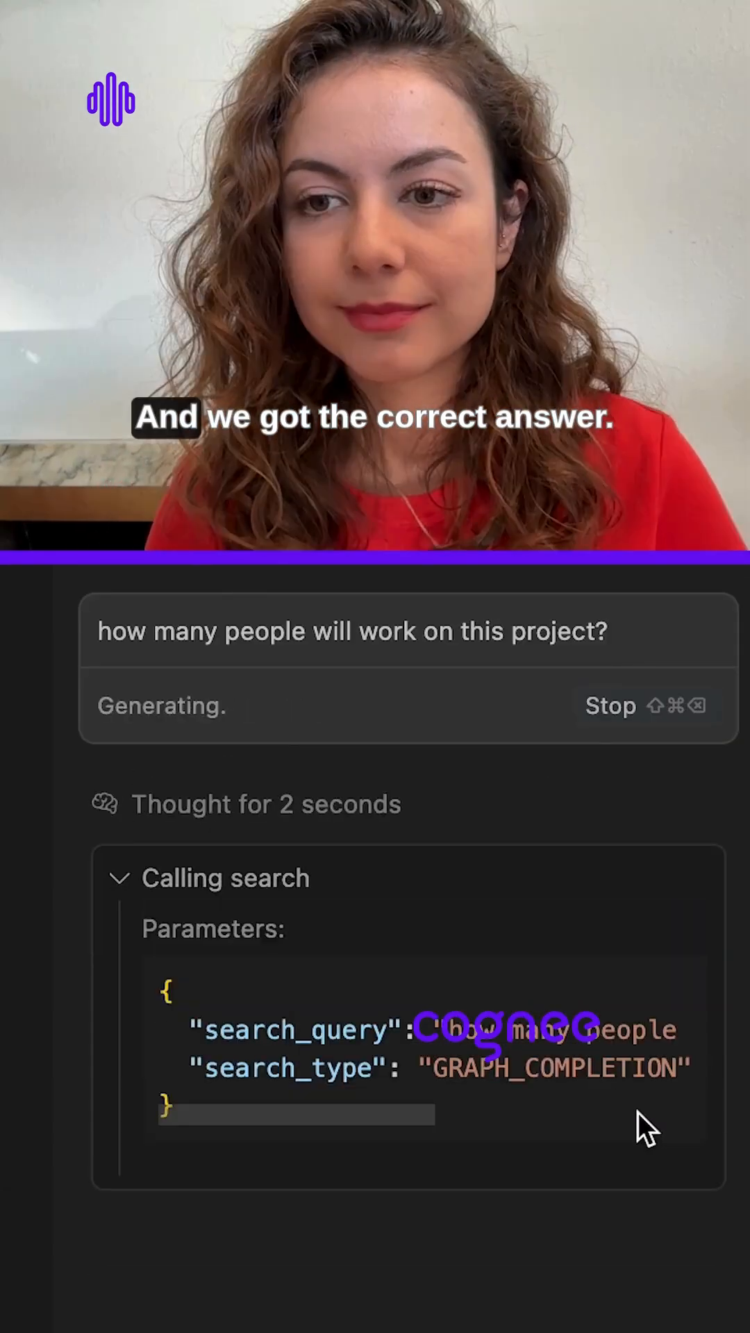
{"action": "scroll", "scroll_direction": "down", "scroll_amount": 3}
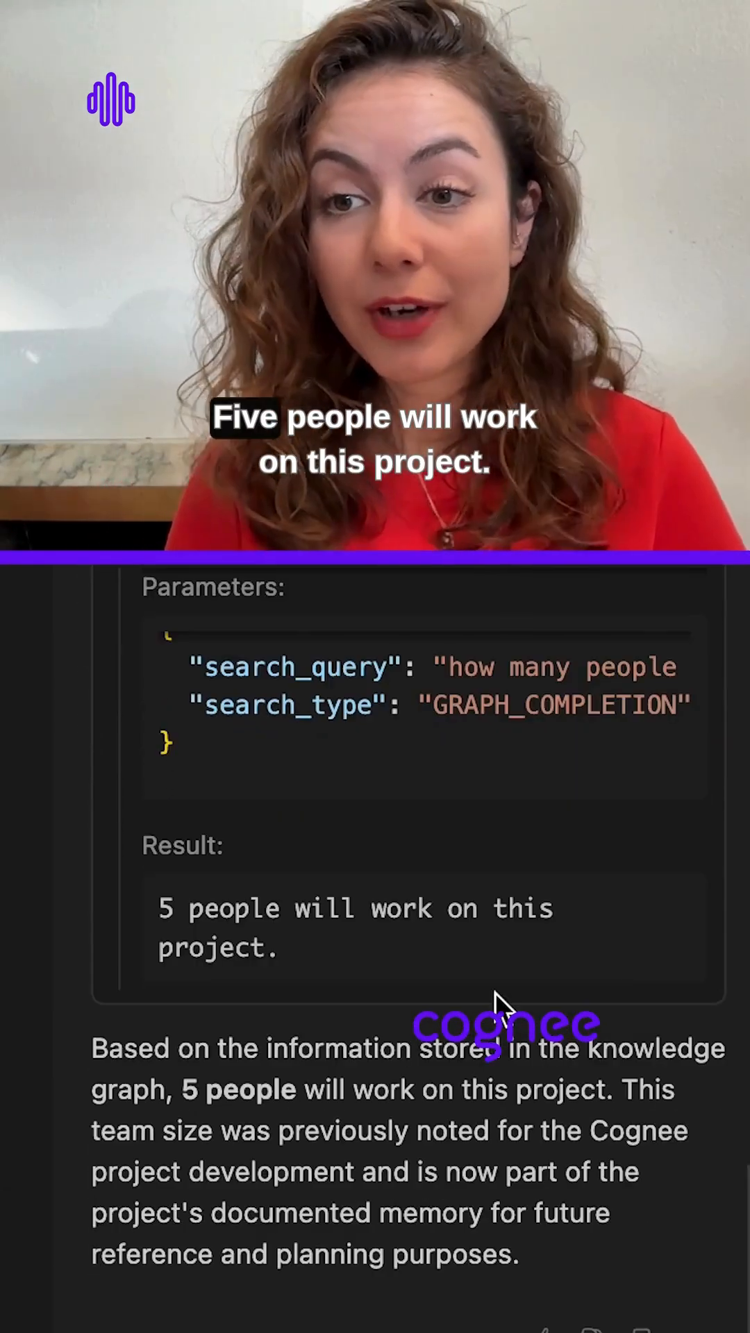